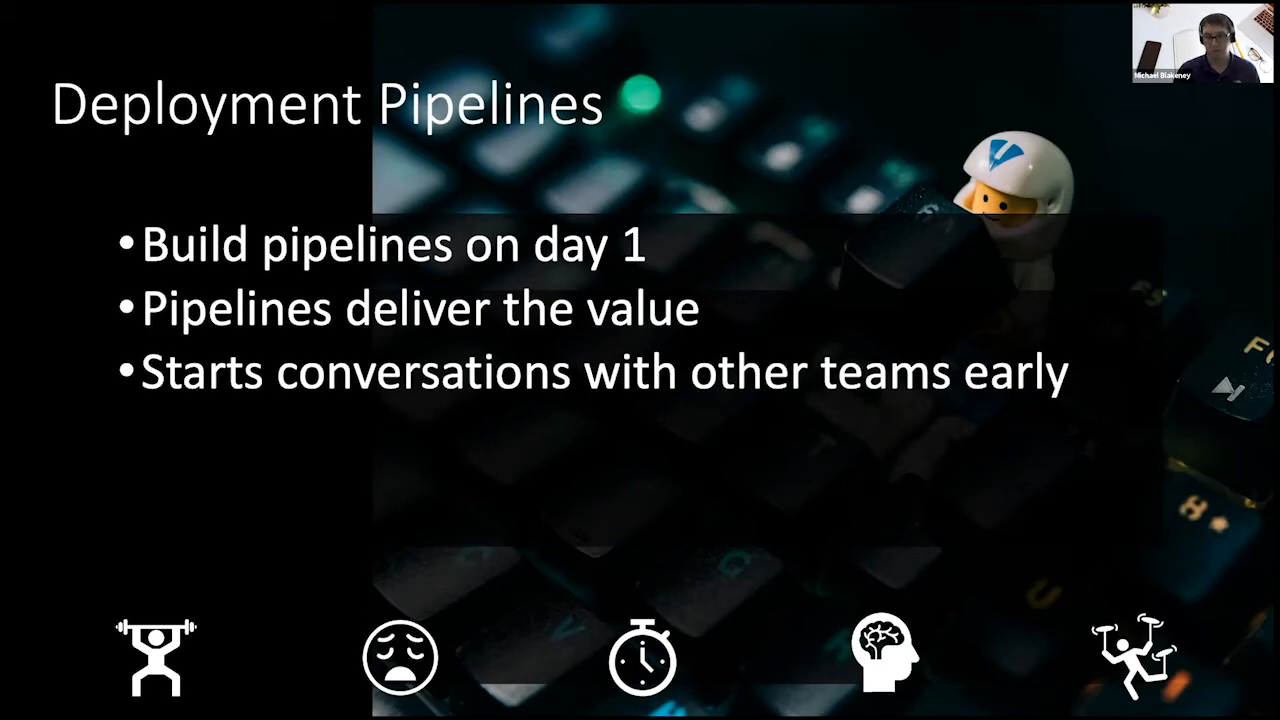
{"action": "key", "text": "Right"}
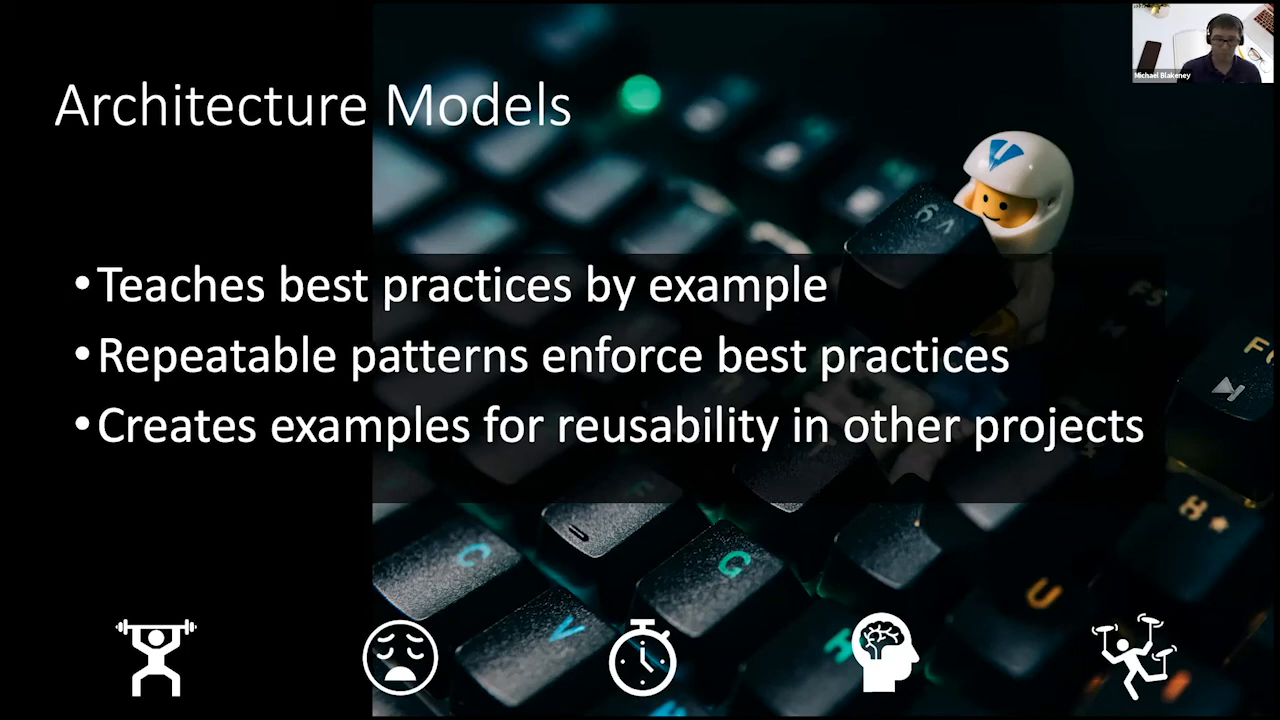
{"action": "key", "text": "Right"}
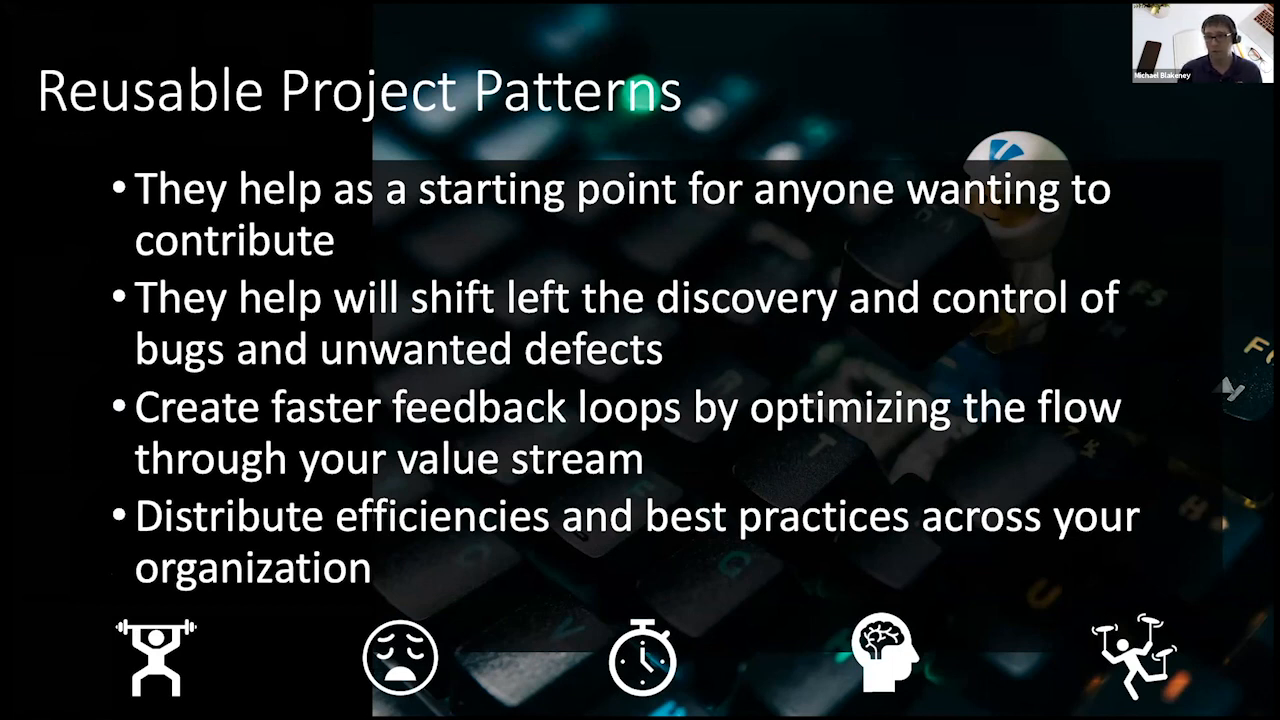
{"action": "key", "text": "right"}
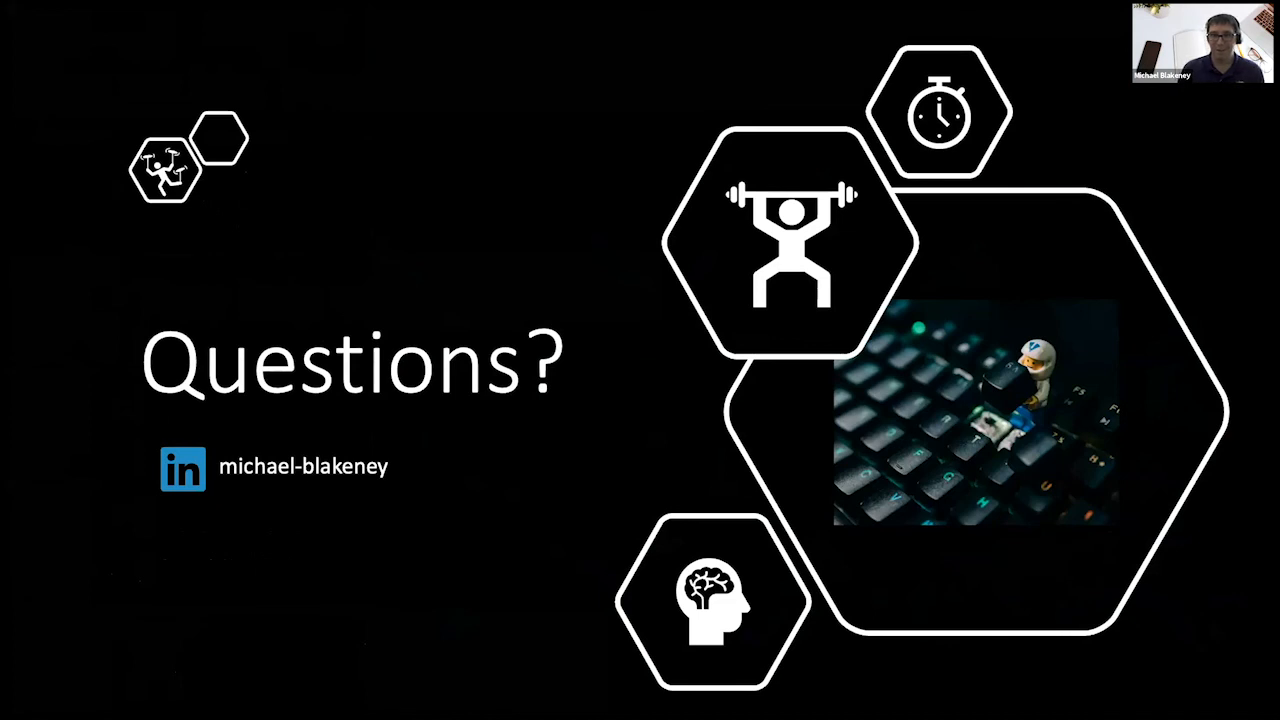